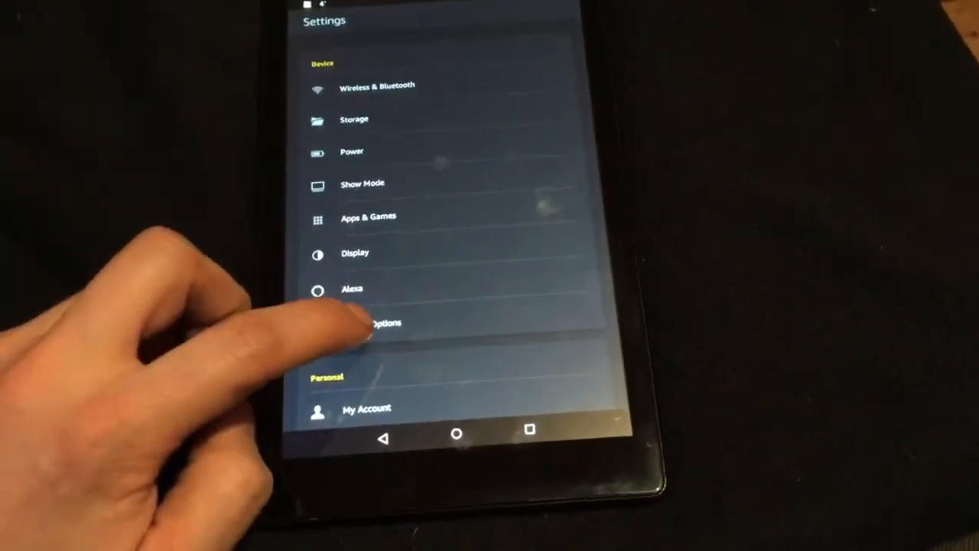
- Open Device Options and tap Serial Number until Developer Options unlocks
click(374, 321)
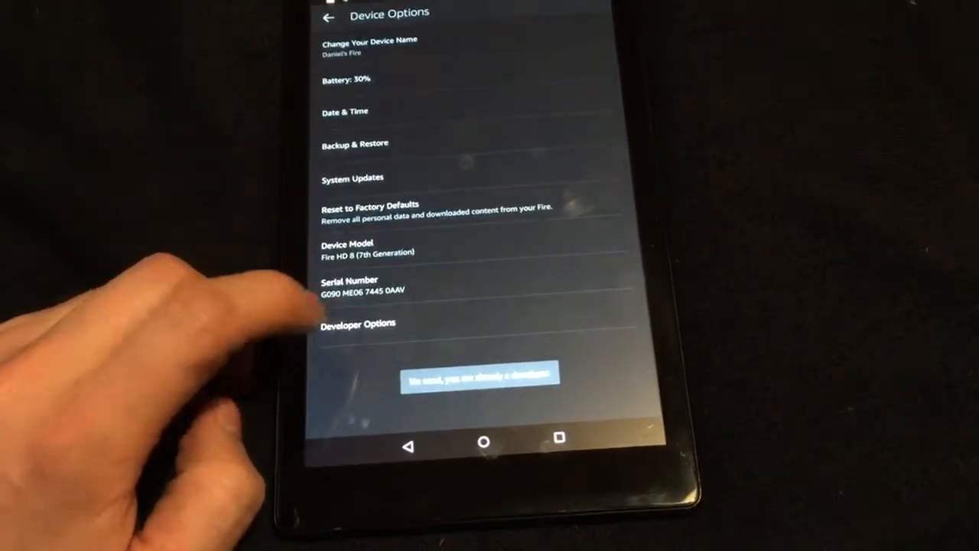
click(358, 325)
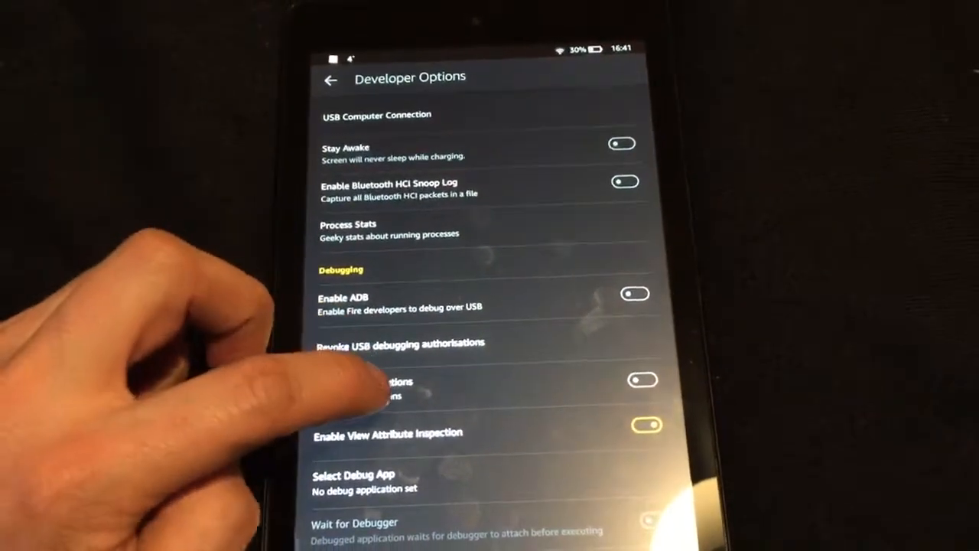
scroll(down, 3)
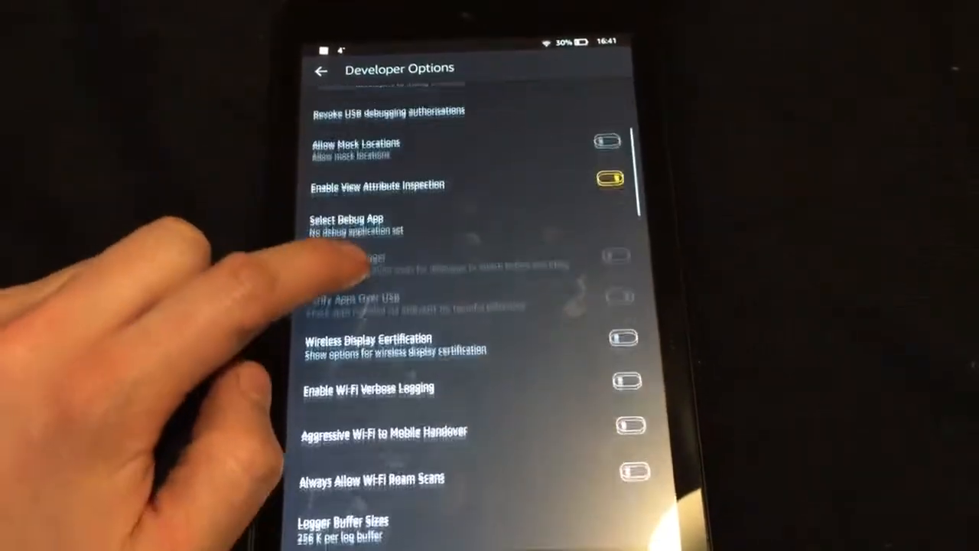
scroll(down, 3)
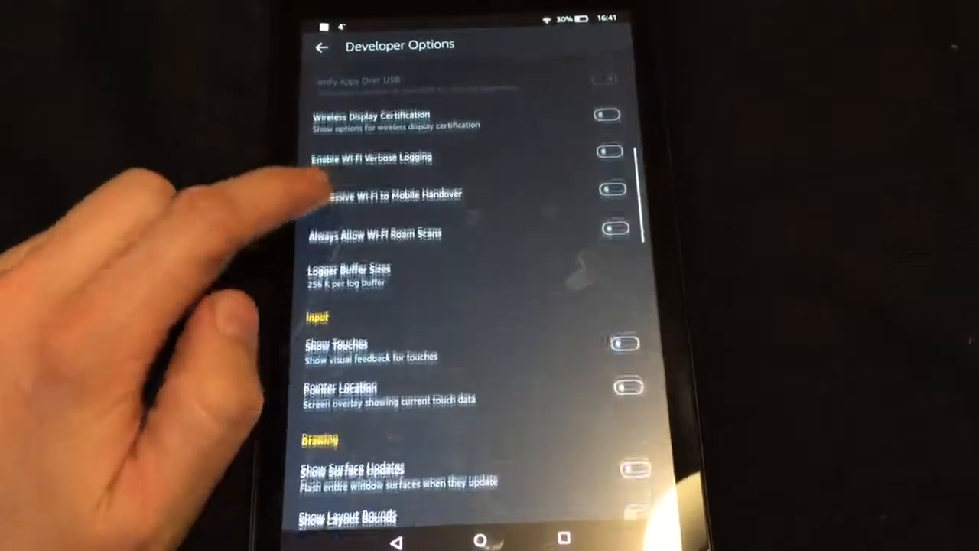
scroll(down, 3)
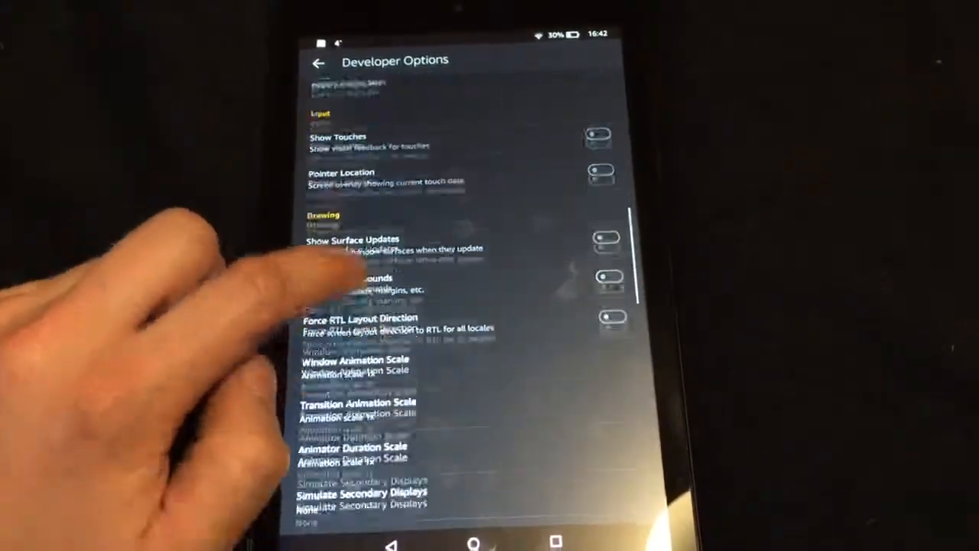
scroll(down, 3)
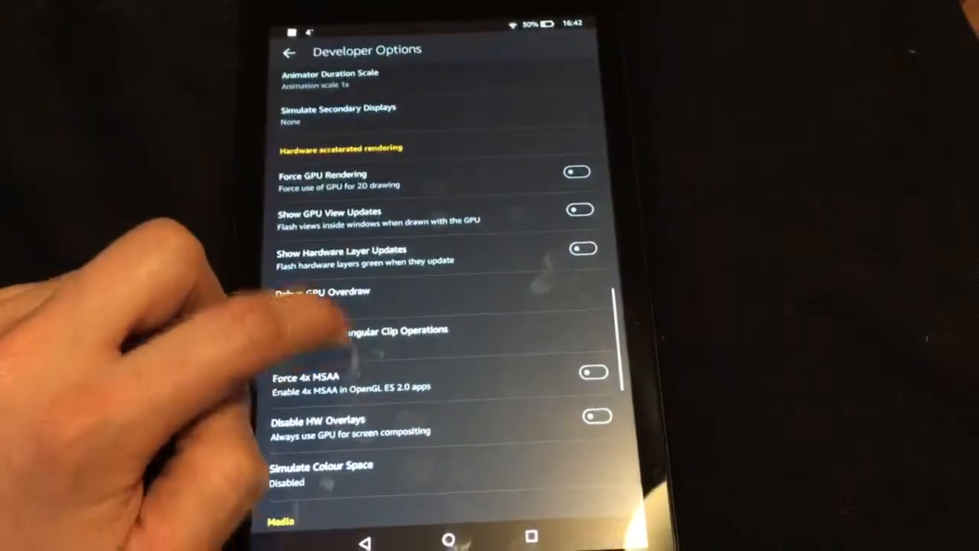
scroll(down, 3)
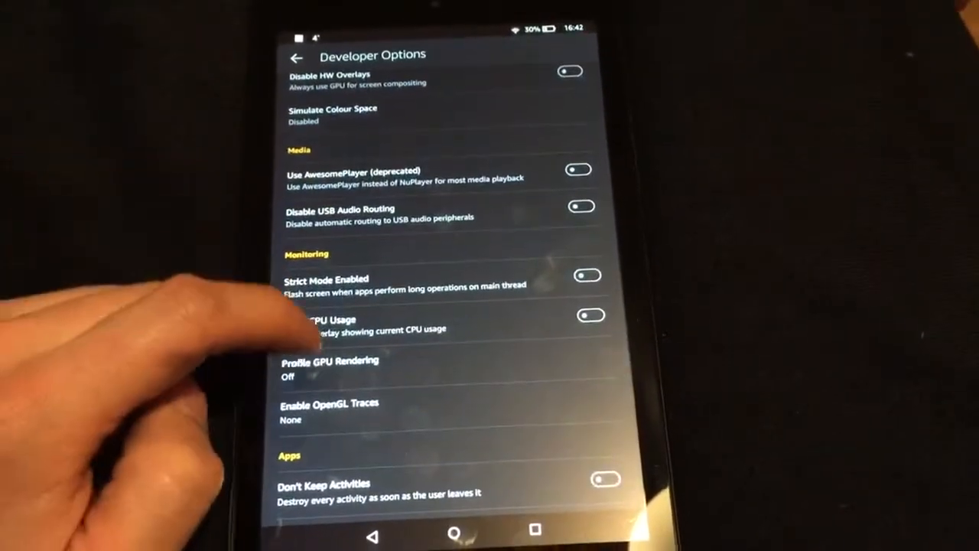
scroll(down, 3)
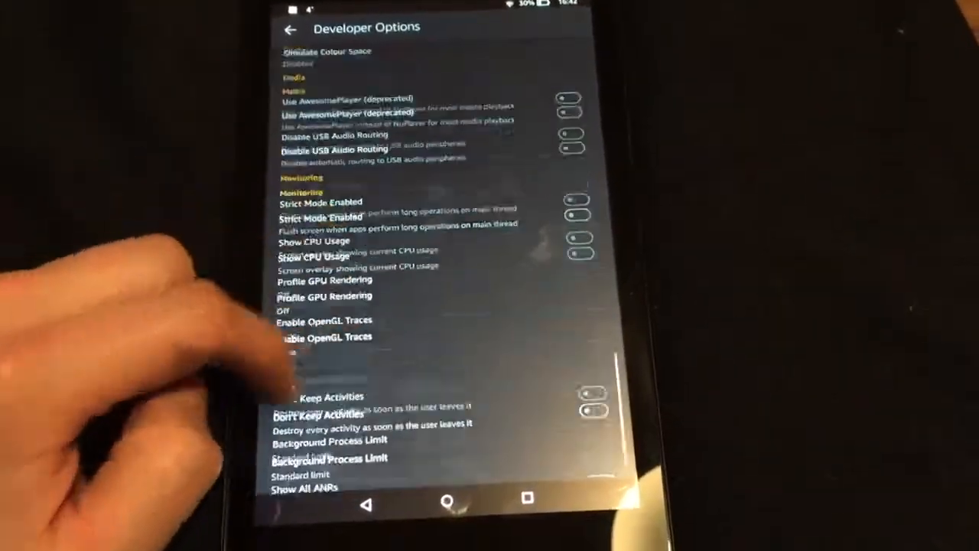
click(291, 27)
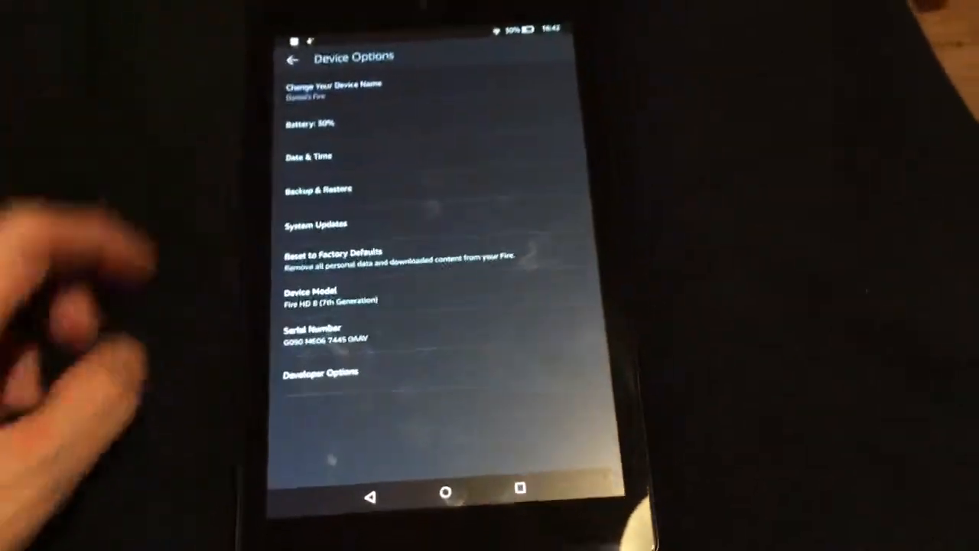